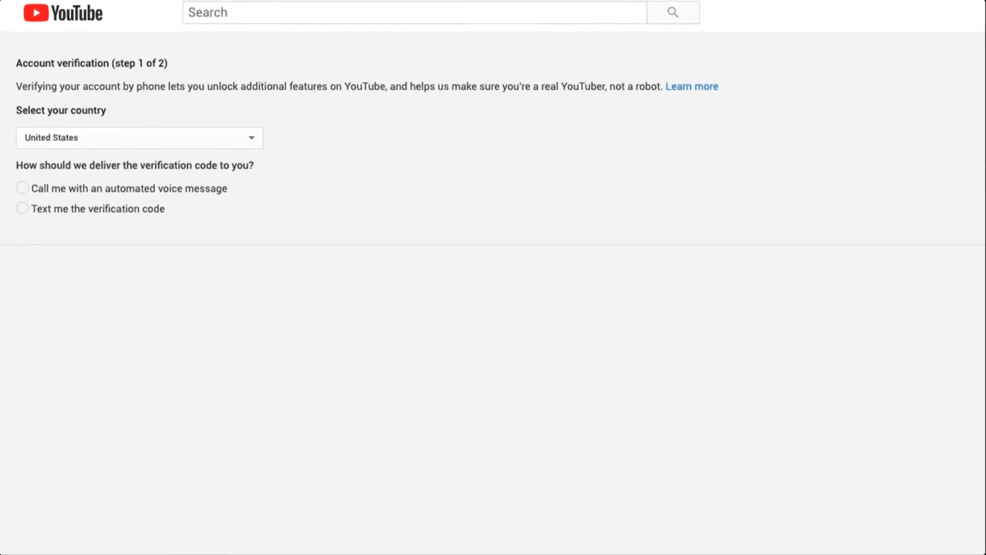
Choose text-message delivery for the verification code and begin entering the phone number '(209'
left_click(21, 209)
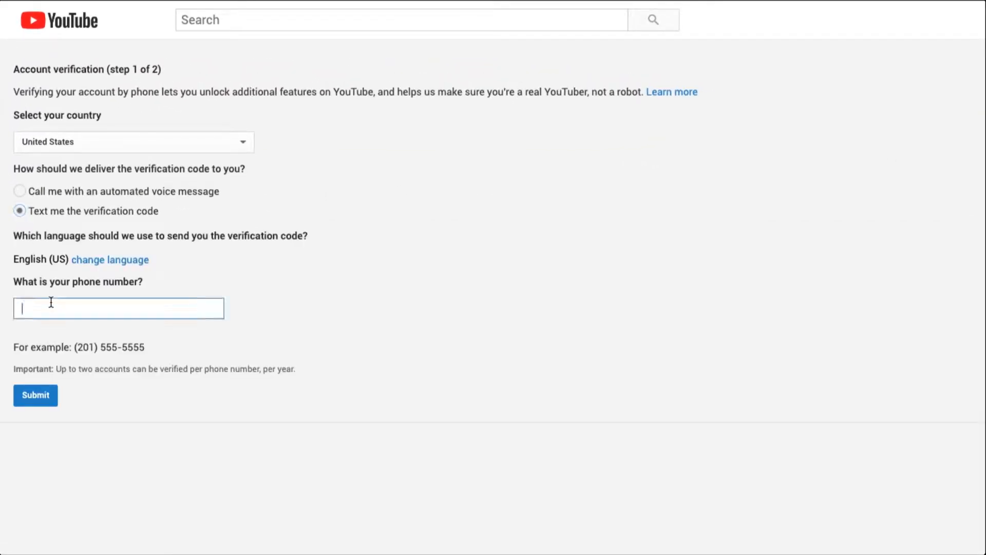
type("(209")
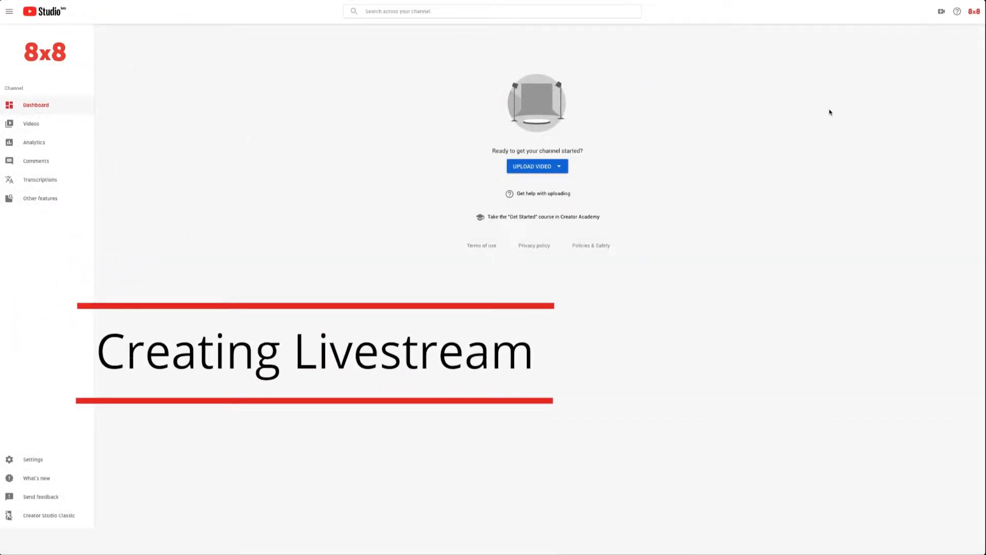
mouse_move(903, 52)
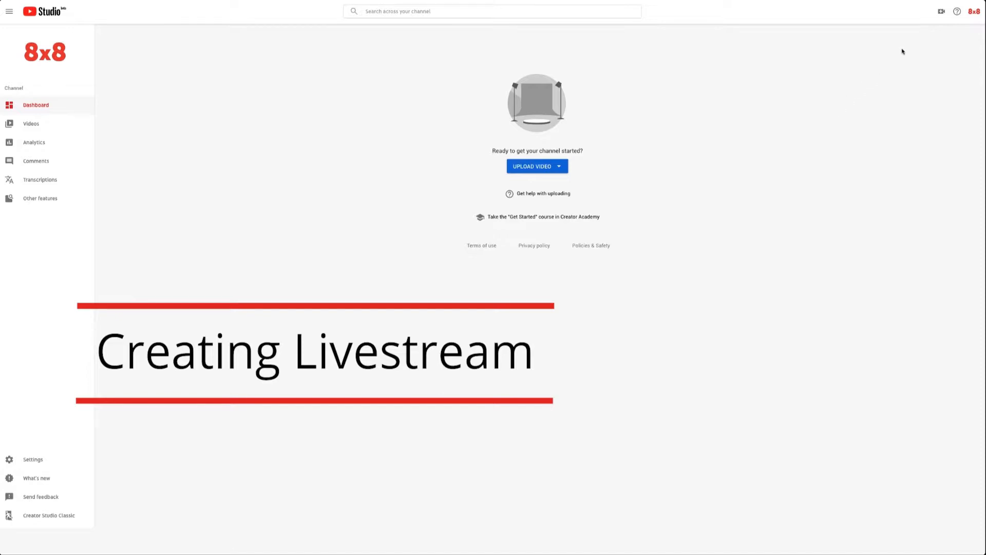
Reach the Go live streaming page from Studio's Create menu
left_click(9, 11)
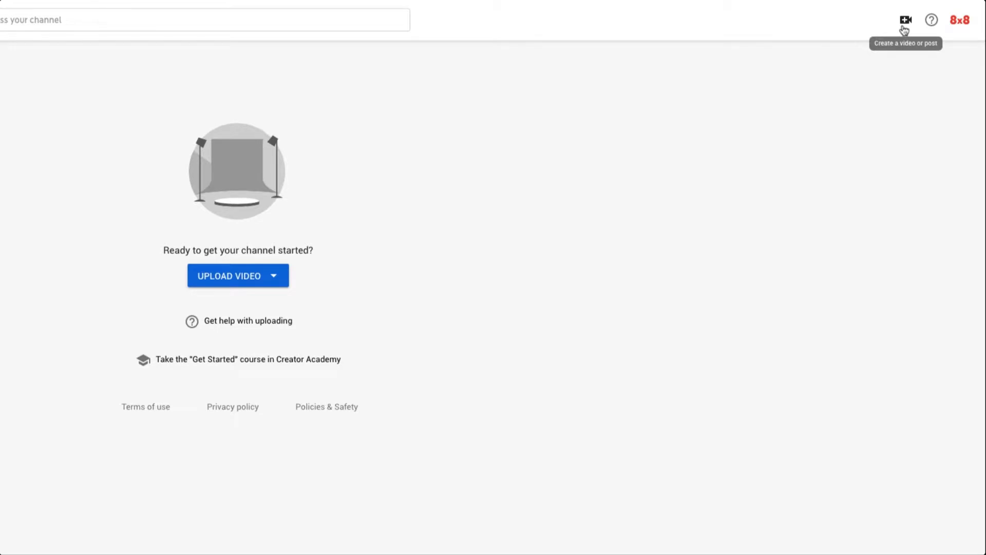
left_click(905, 20)
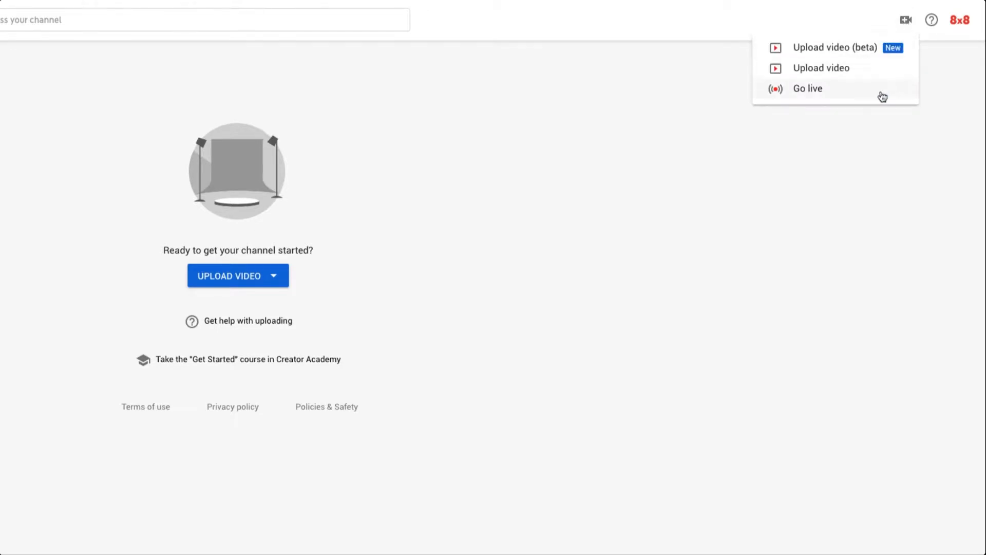
left_click(807, 89)
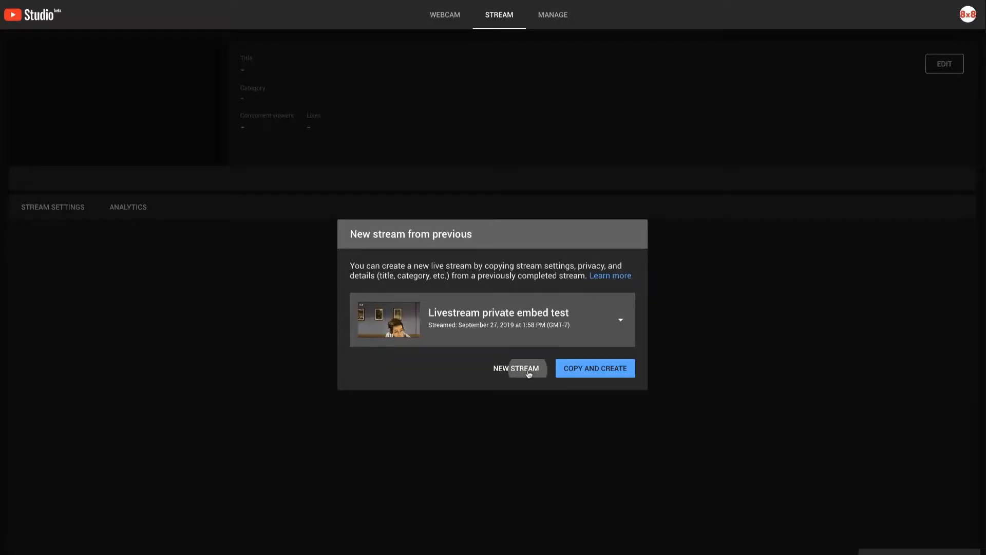
Create a new unlisted 'Team Meeting' stream scheduled for Tue, Oct 1 at 3:30 PM
left_click(514, 368)
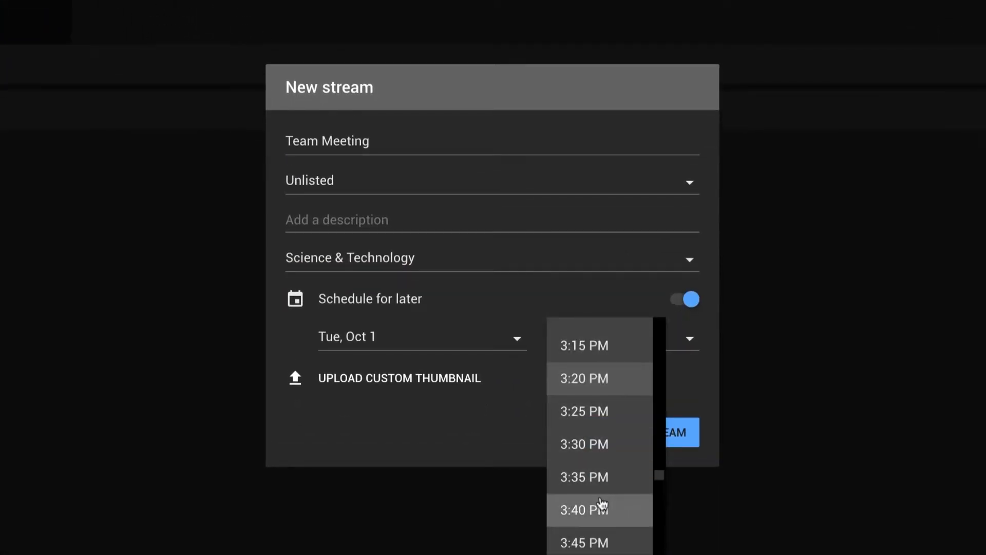
left_click(583, 444)
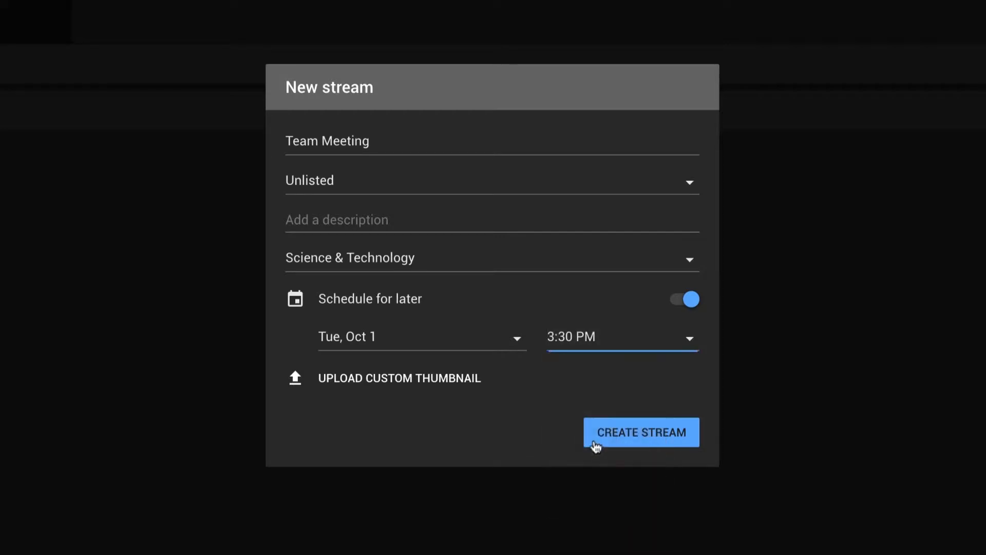
mouse_move(613, 425)
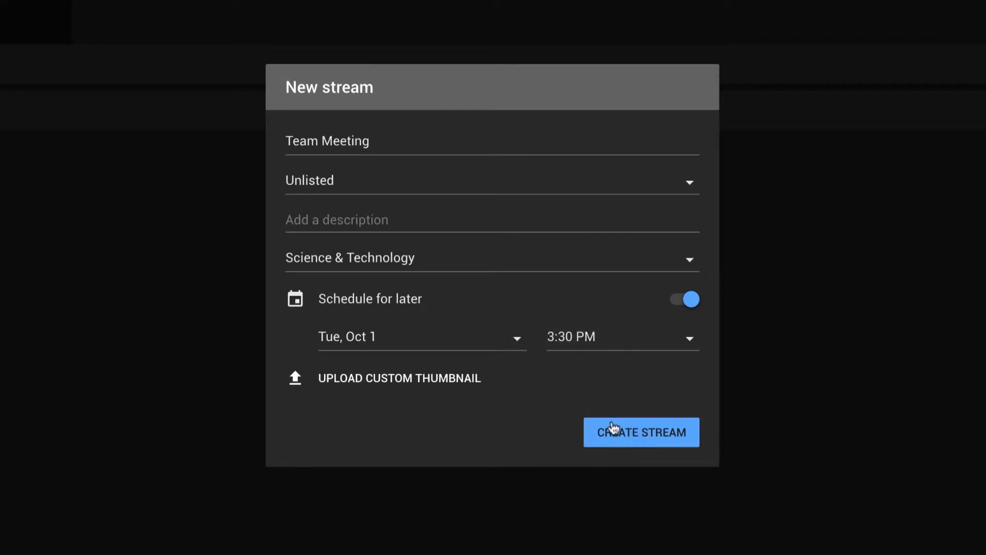
left_click(640, 433)
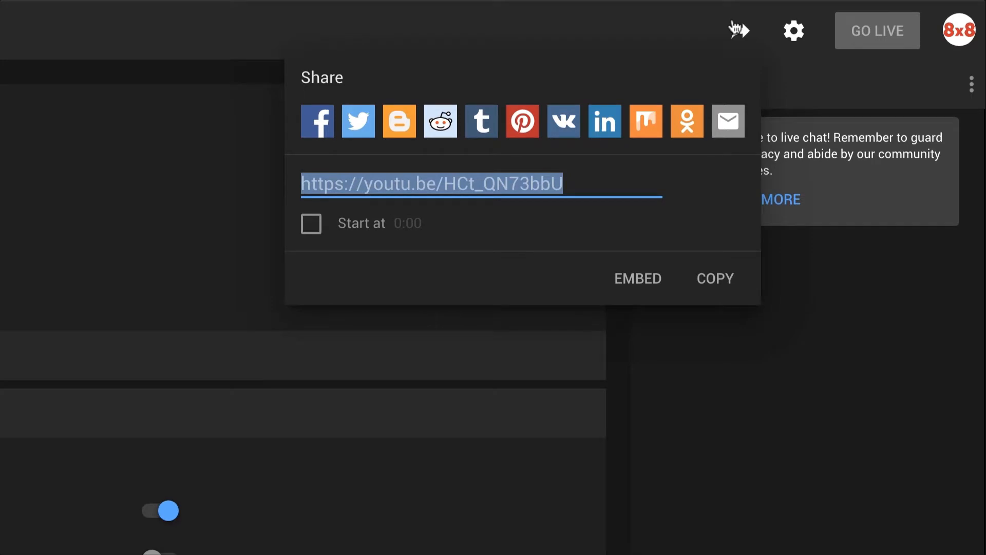
Copy the new stream's short youtu.be share link
left_click(432, 182)
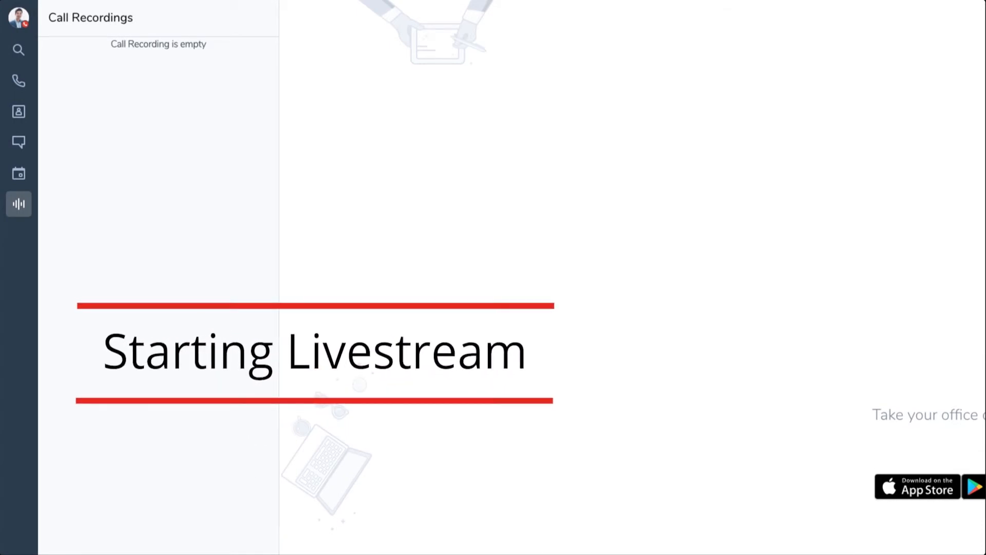
Start the personal 8x8 meeting and begin its live stream with the YouTube stream key
left_click(18, 174)
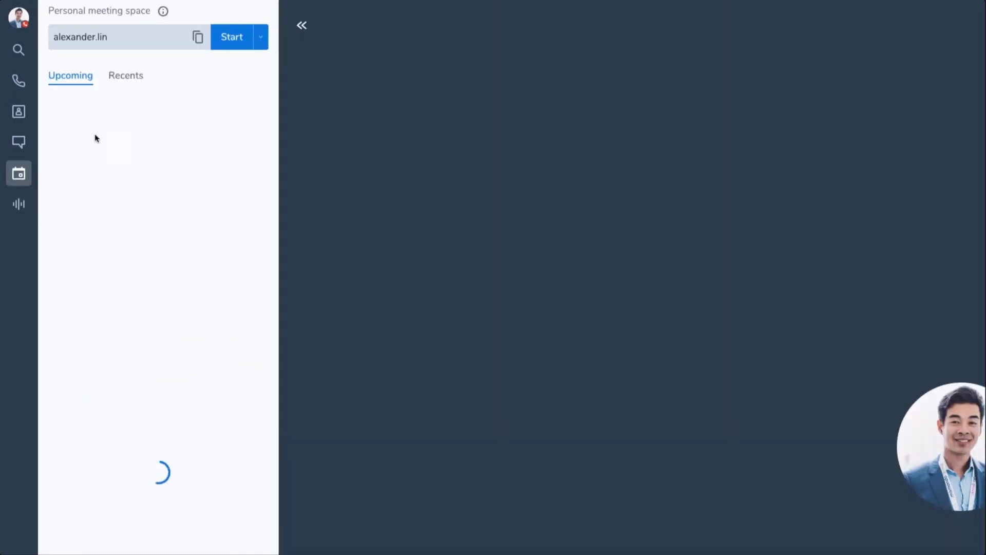
left_click(231, 37)
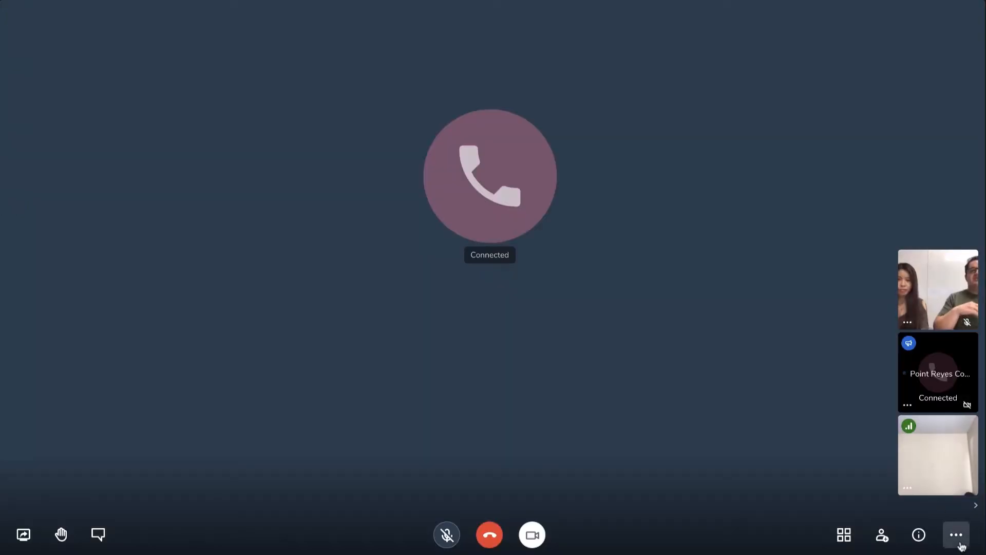
left_click(955, 534)
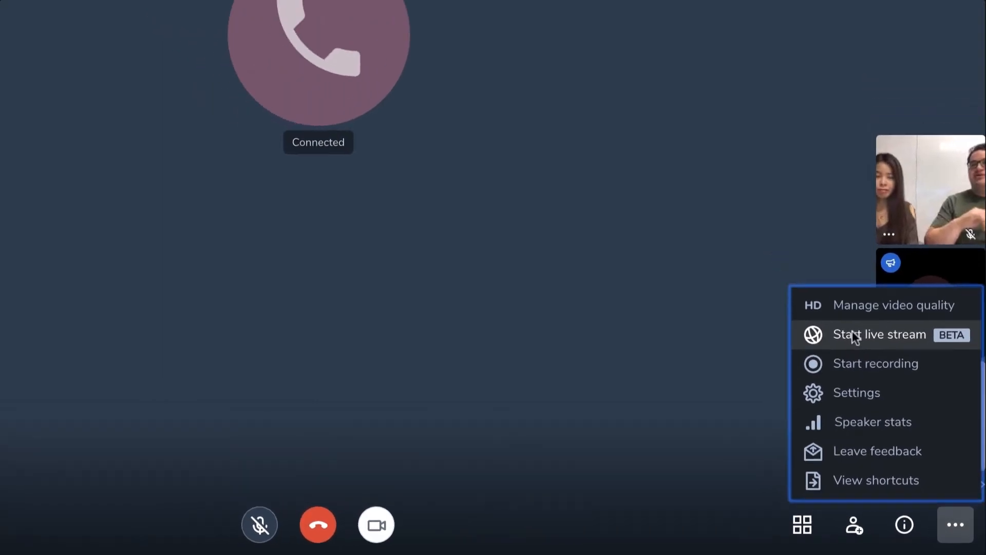
left_click(878, 334)
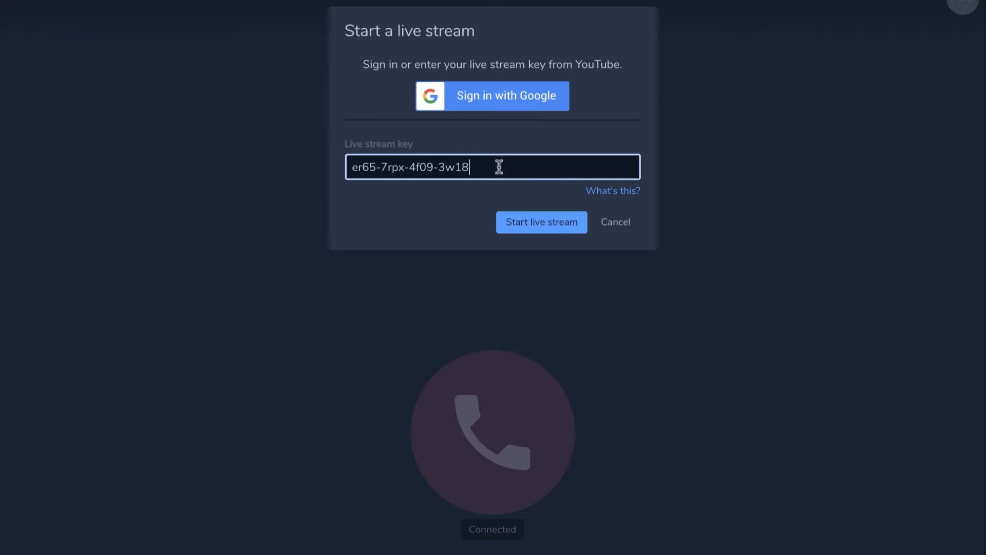
mouse_move(542, 221)
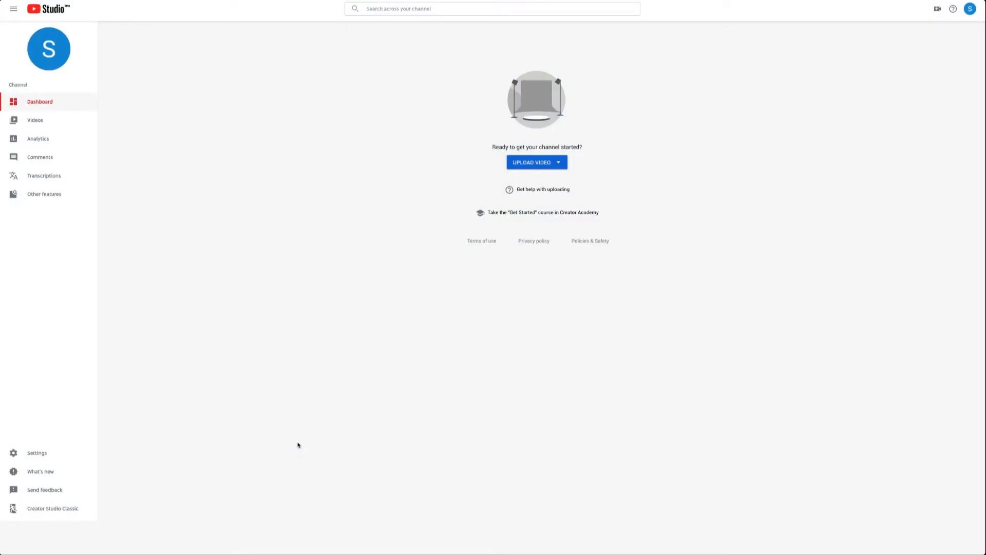
mouse_move(937, 9)
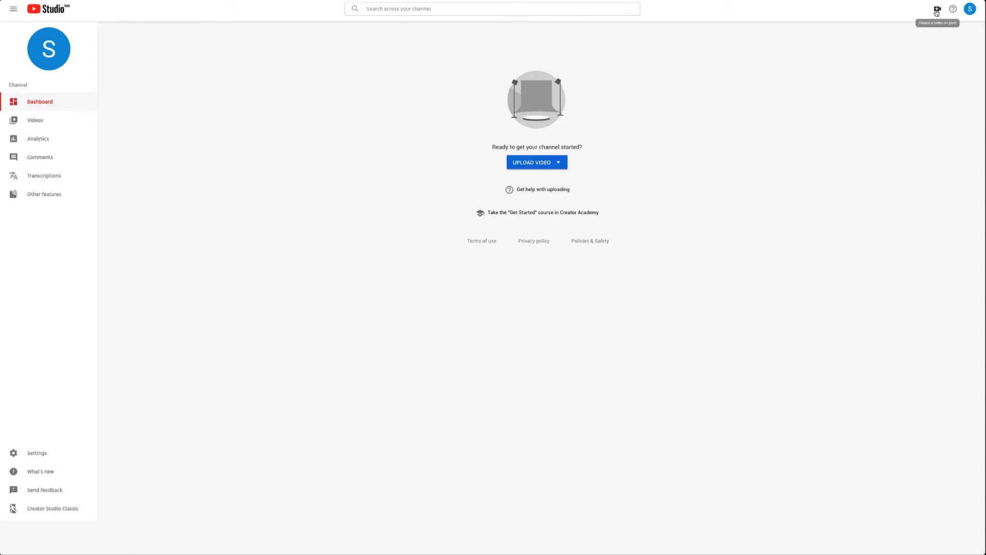
Return to Studio's live streaming page and the Manage list of scheduled streams
left_click(936, 10)
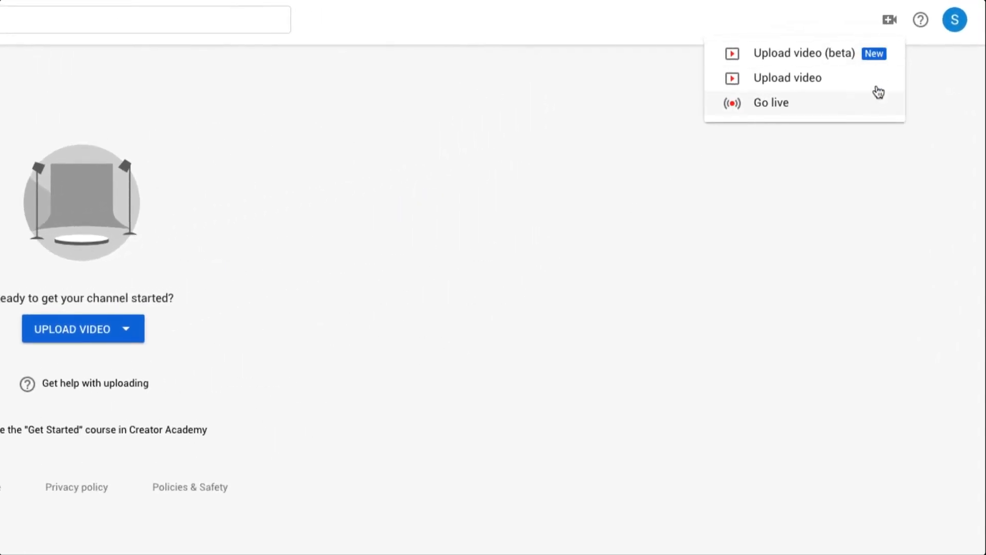
mouse_move(876, 107)
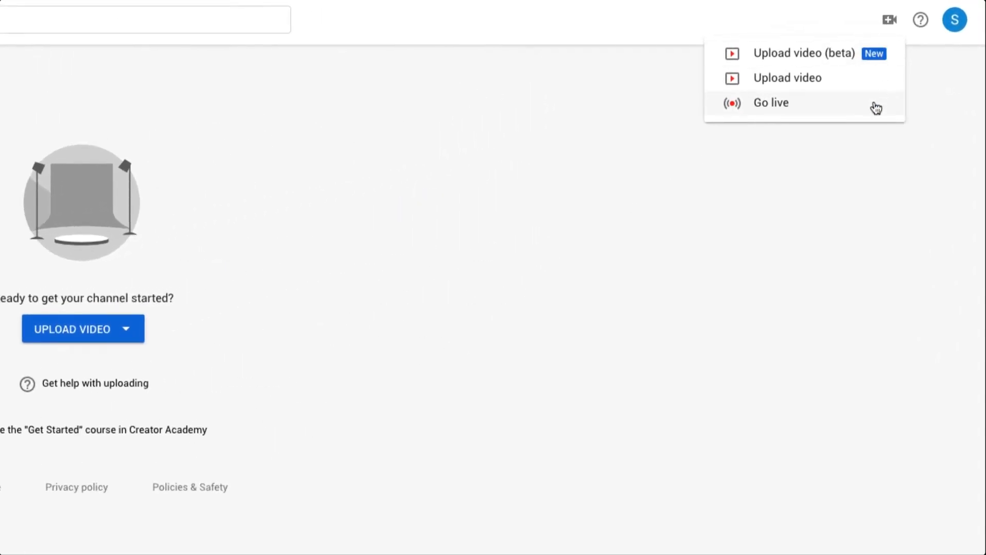
left_click(769, 103)
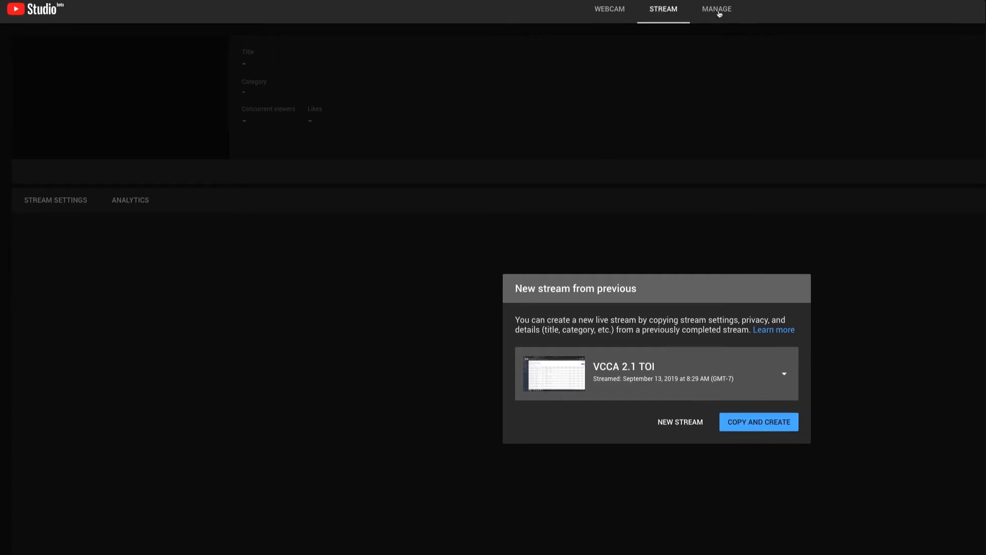
left_click(716, 10)
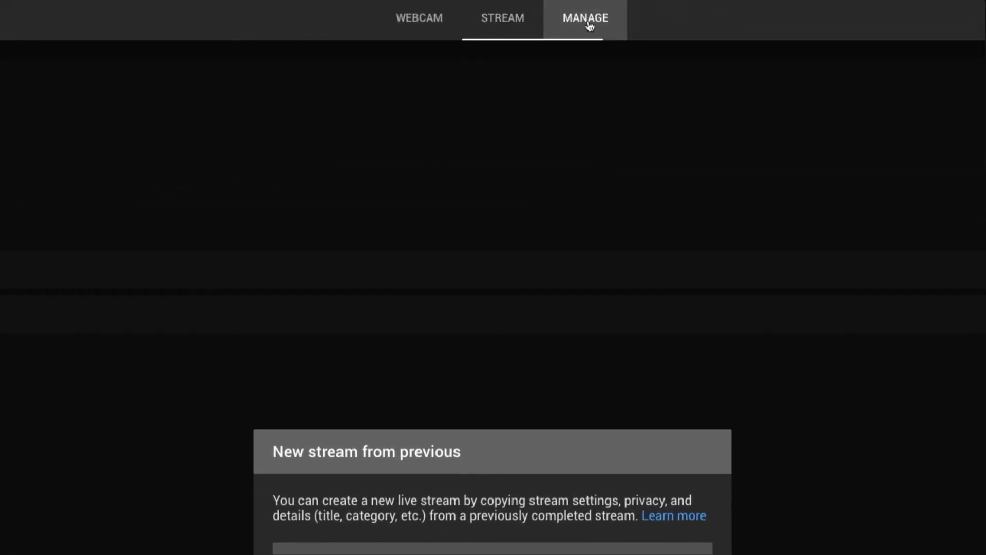
Go live on the Team Meeting stream with the meeting preview showing
left_click(584, 18)
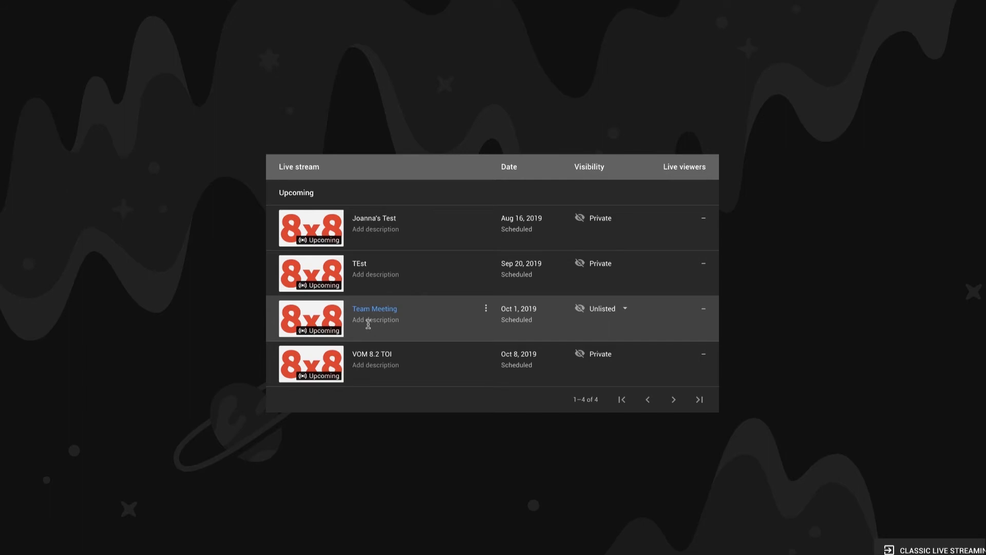
left_click(374, 309)
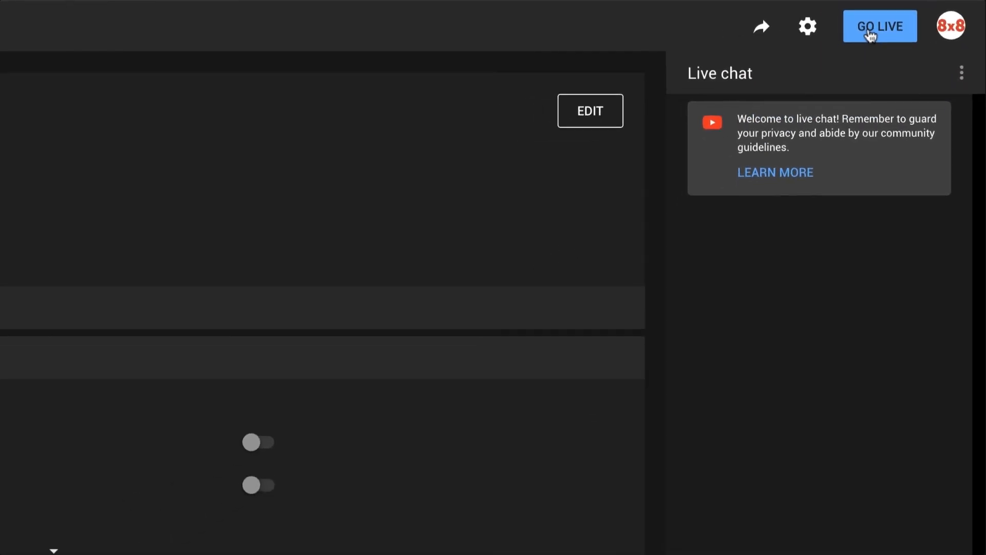
left_click(879, 26)
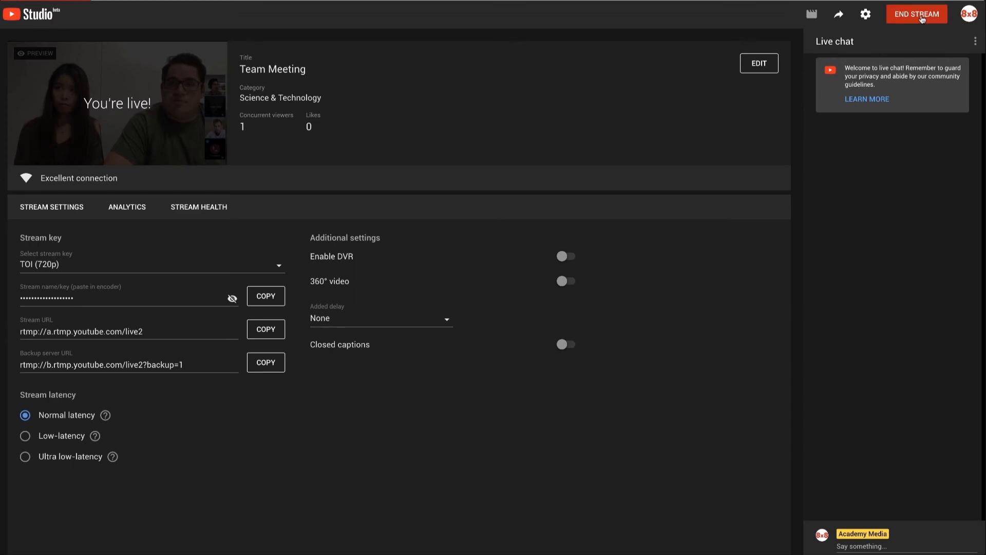